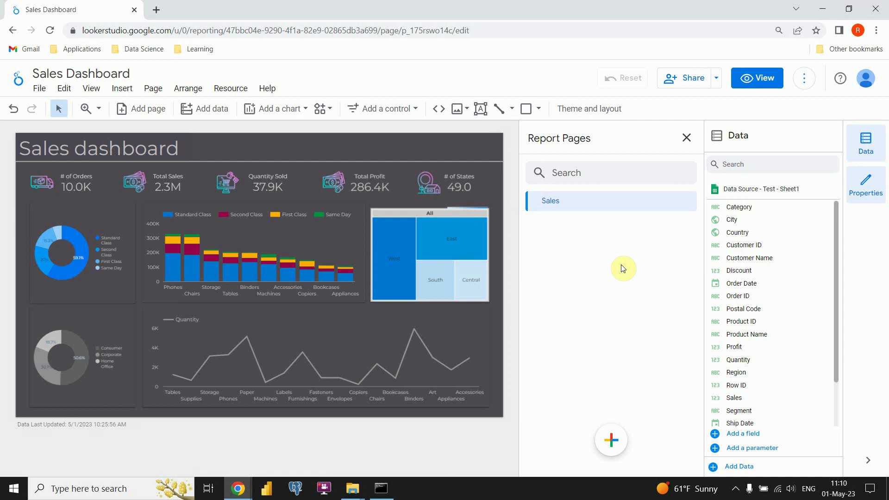
mouse_move(293, 138)
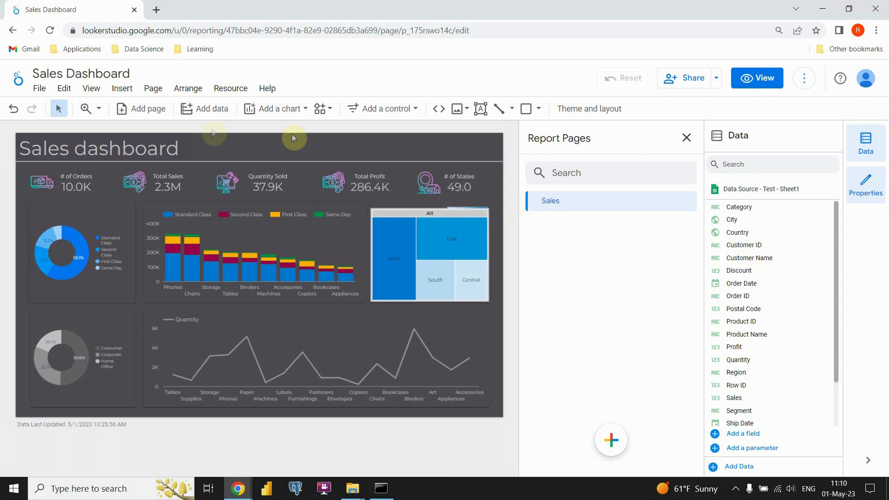
mouse_move(384, 426)
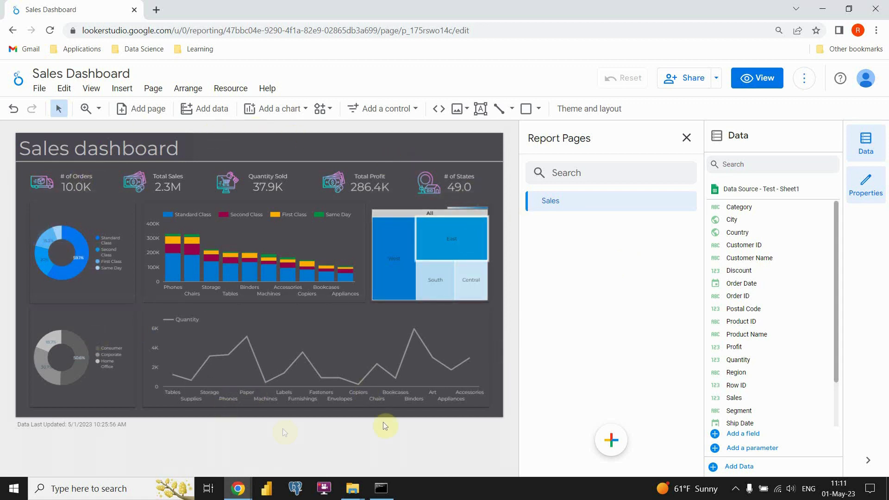
mouse_move(58, 172)
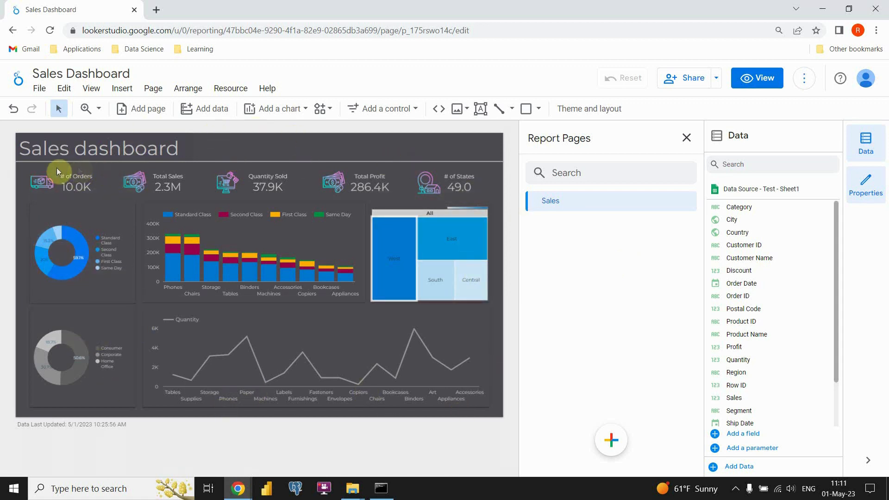
mouse_move(165, 171)
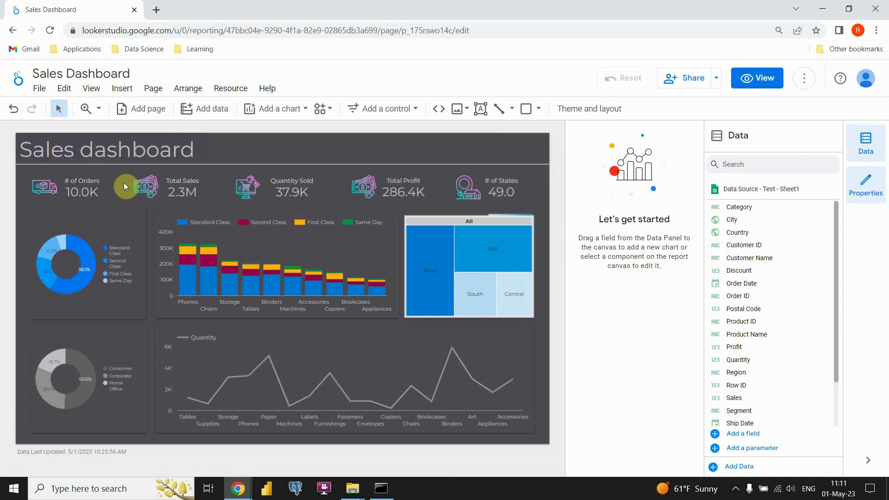
mouse_move(141, 108)
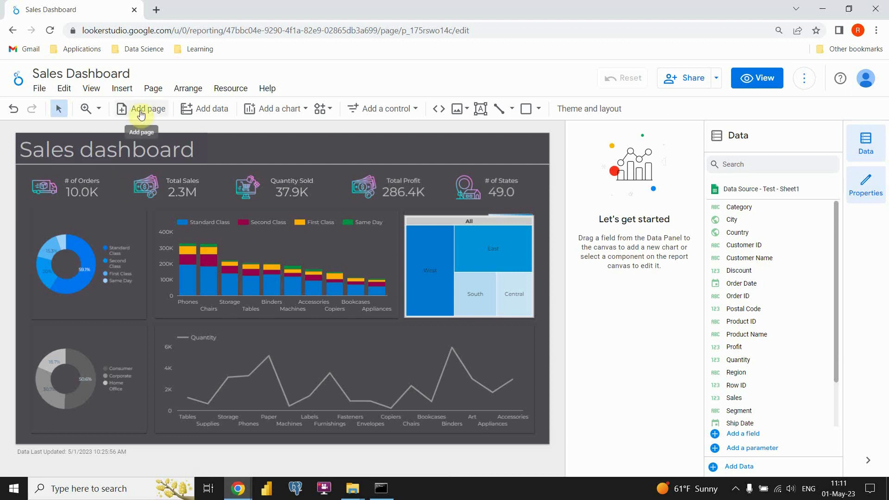
Add a new blank report page and name it 'Profit'
click(140, 108)
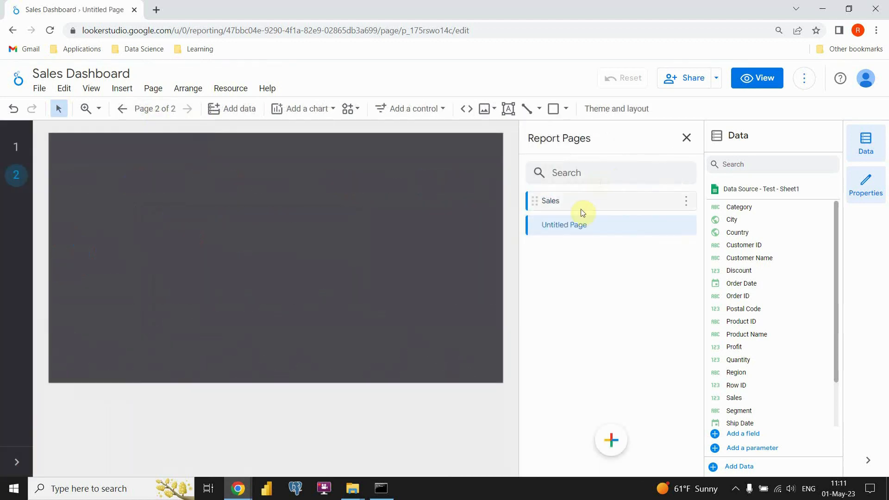
double_click(565, 224)
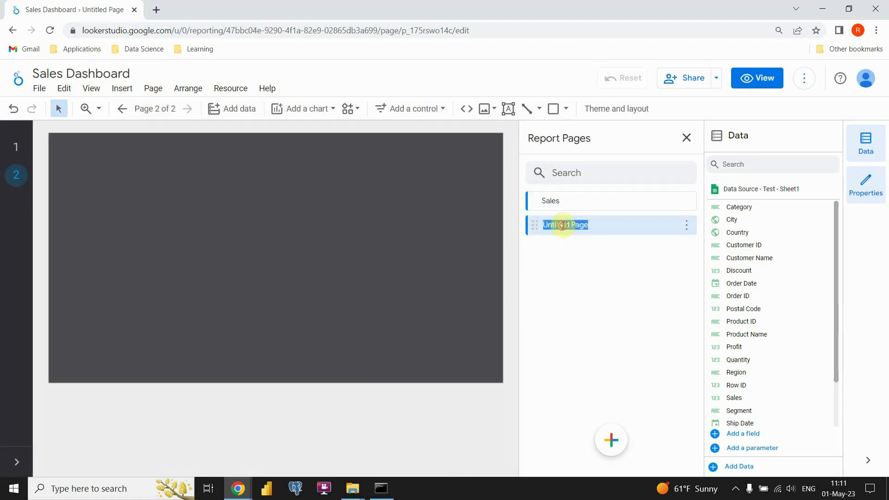
text(Profit)
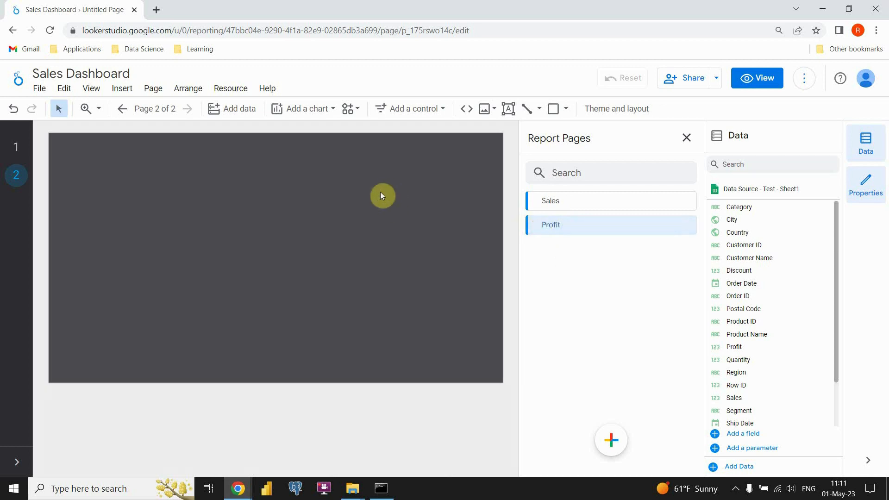
click(687, 138)
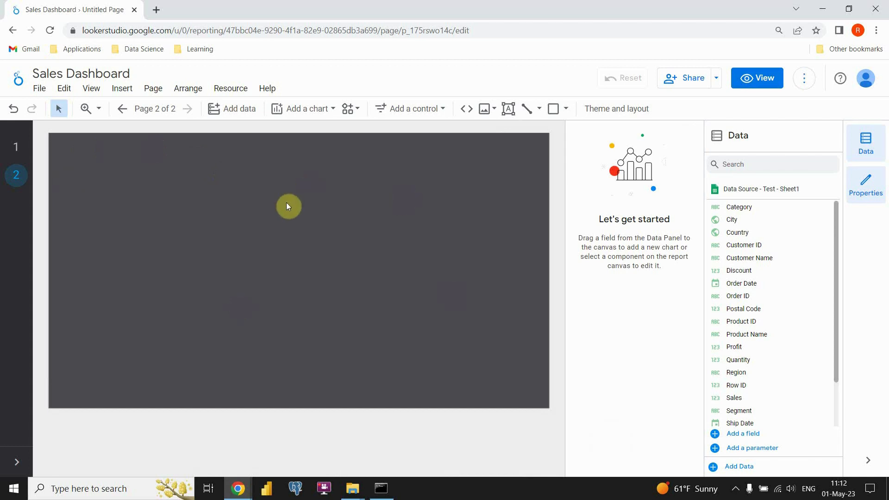
Add a scorecard chart showing SUM of Profit, 286,397.02, to the Profit page
click(303, 108)
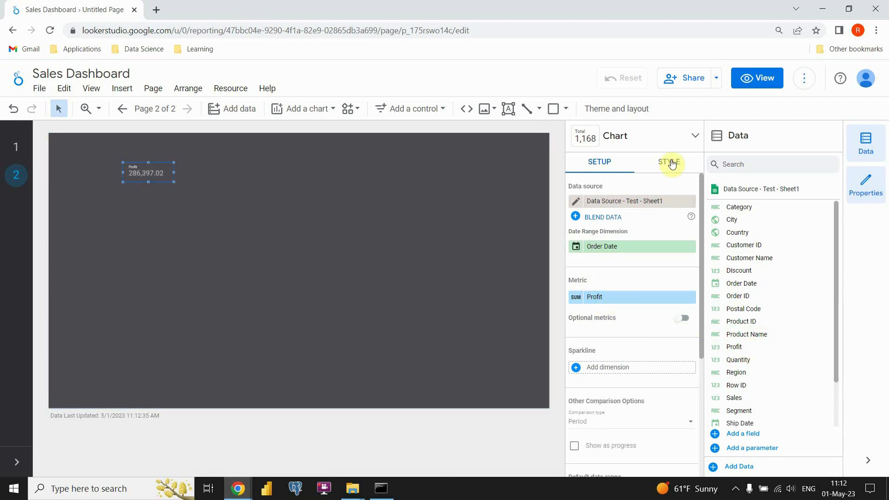
In the scorecard's Style options, enlarge the value text to 60px
click(671, 161)
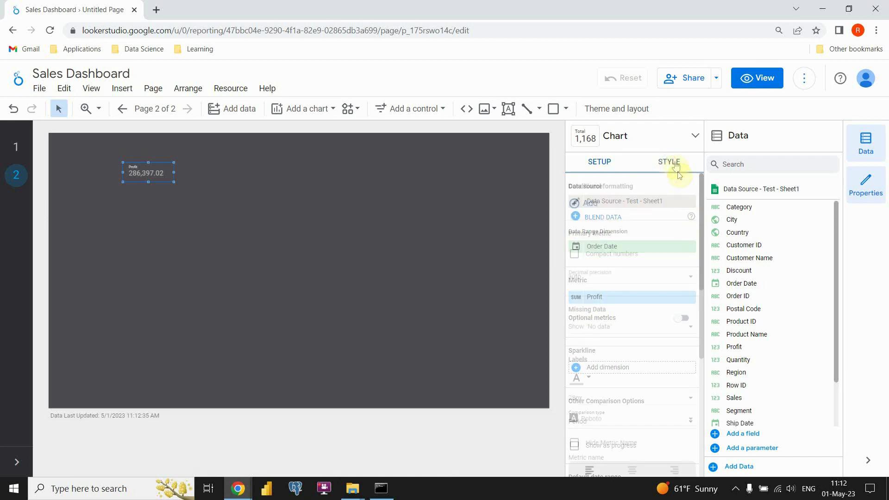
click(668, 162)
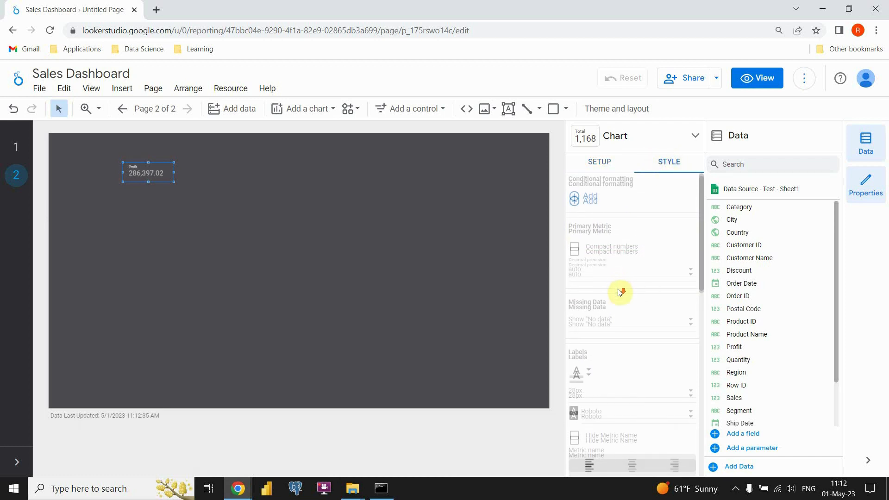
scroll(down, 3)
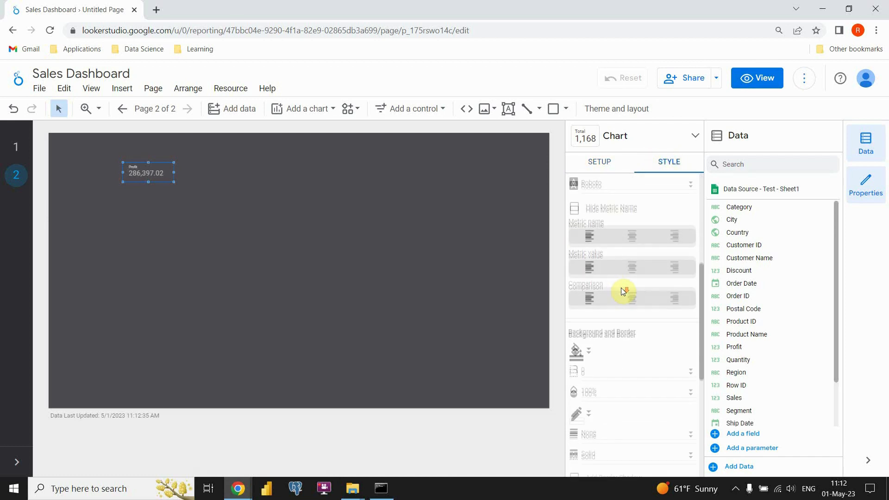
scroll(up, 3)
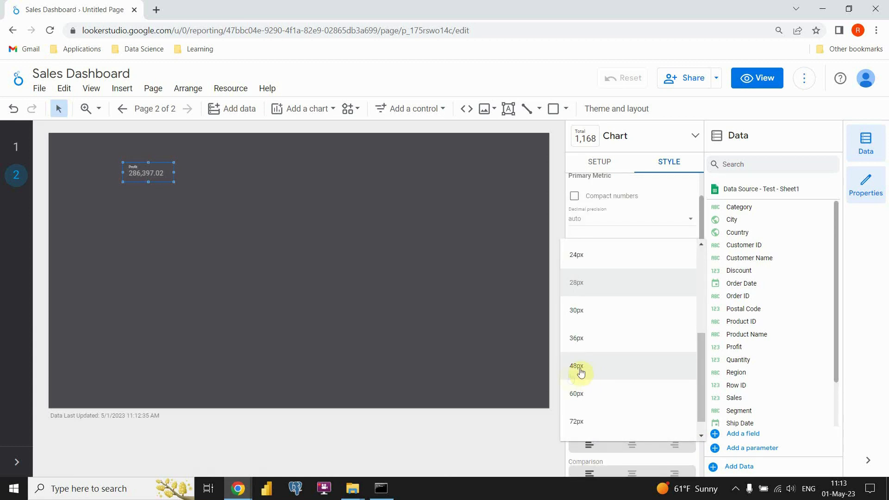
click(576, 394)
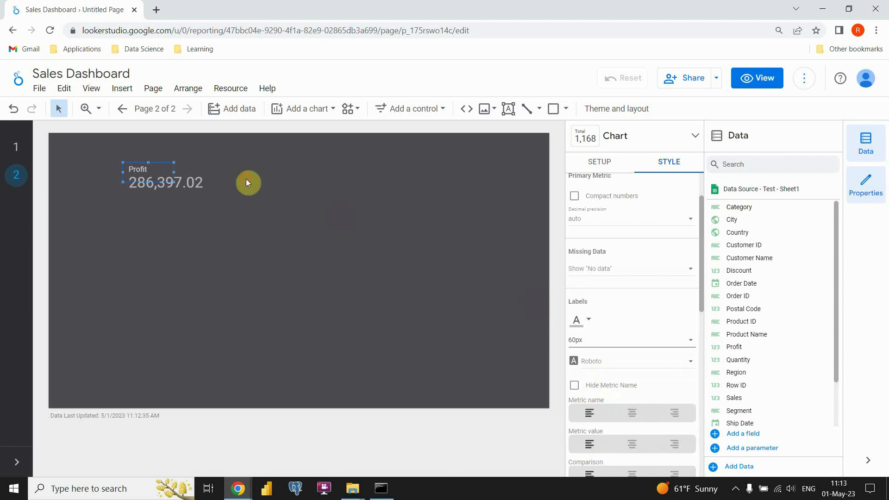
click(598, 161)
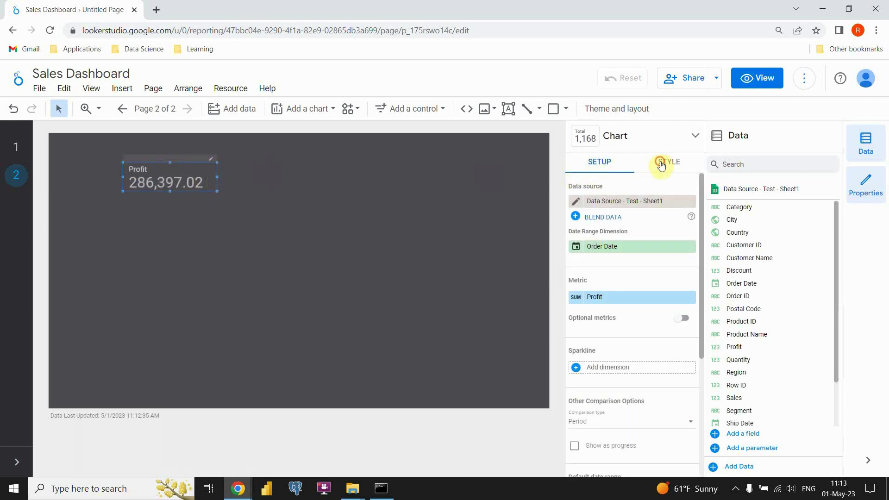
Show the value as a compact number (286.4K) and centre the Profit label
click(669, 162)
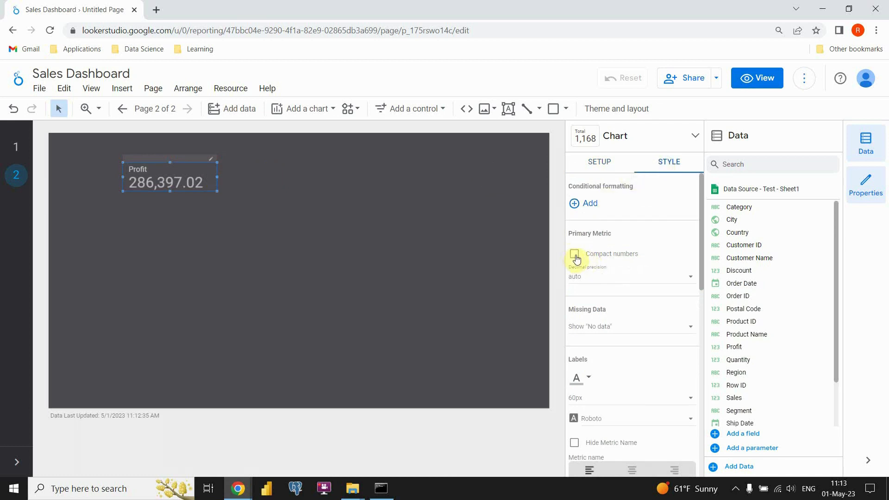
click(574, 254)
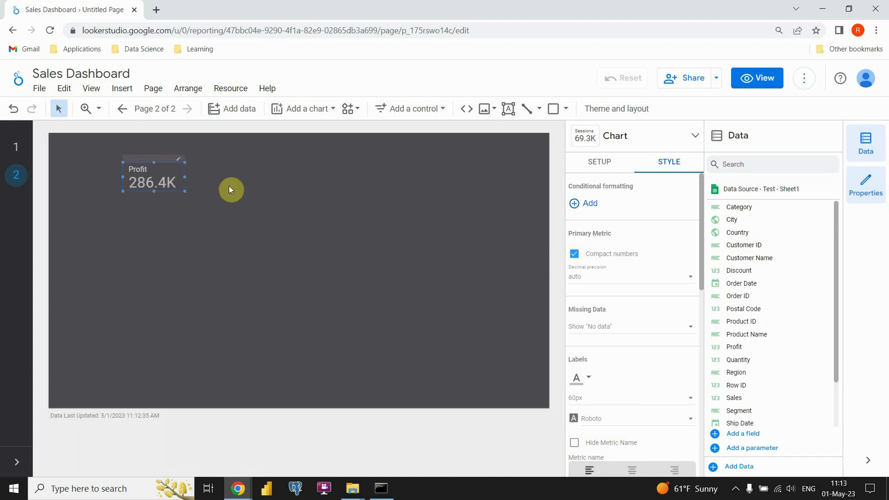
scroll(down, 3)
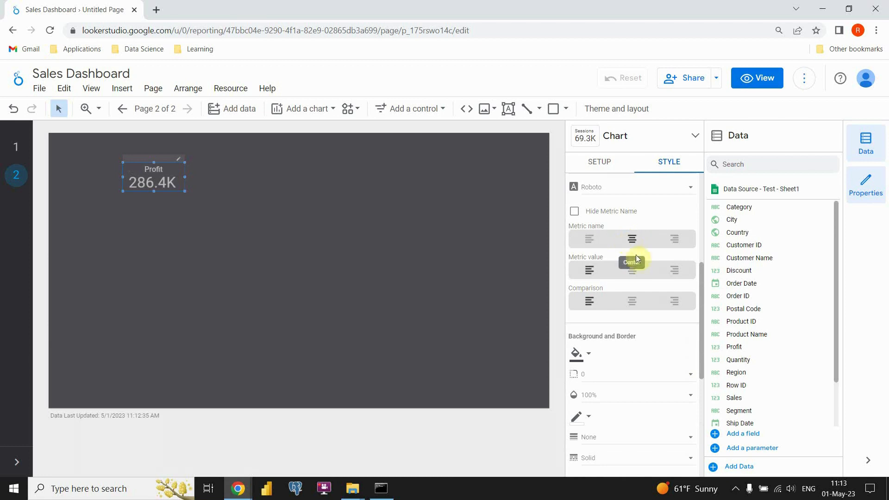
click(599, 162)
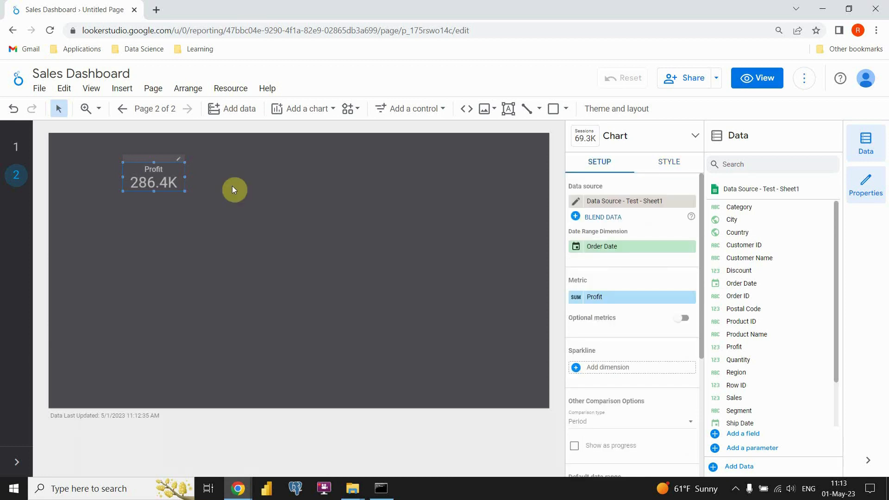
mouse_move(136, 167)
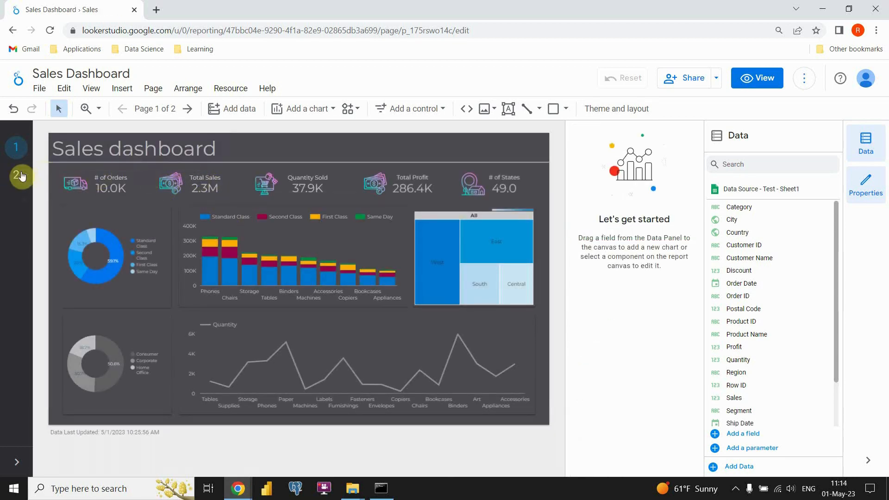
On the Profit page, insert an empty image box to the left of the scorecard
click(16, 176)
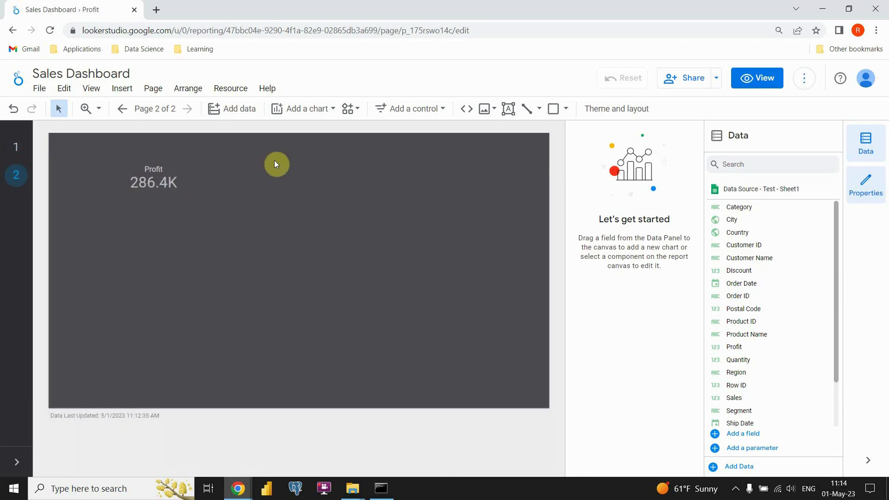
mouse_move(122, 89)
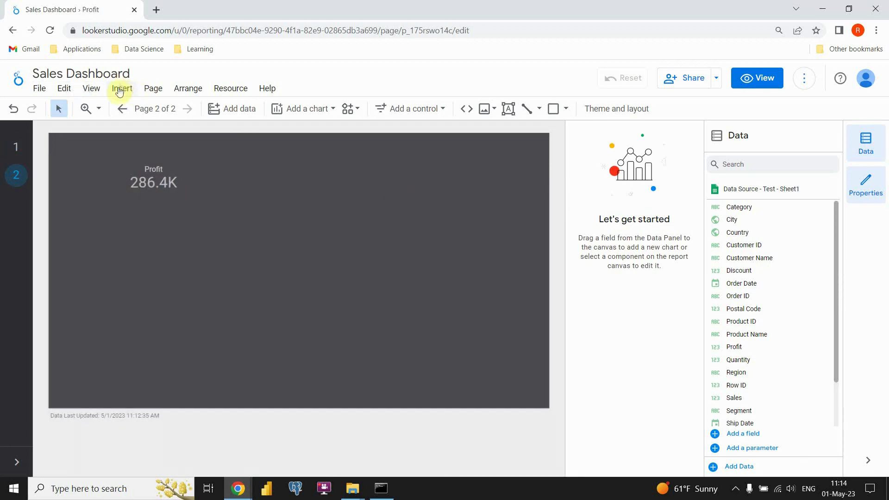
click(121, 89)
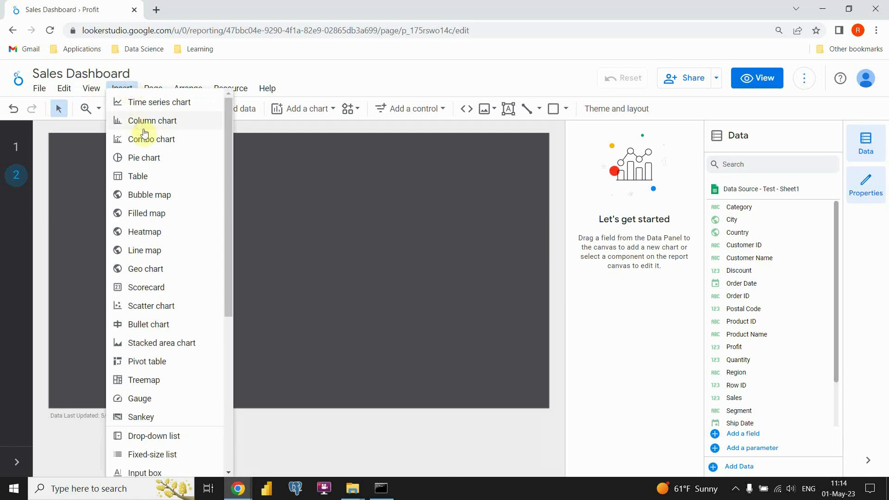
scroll(down, 3)
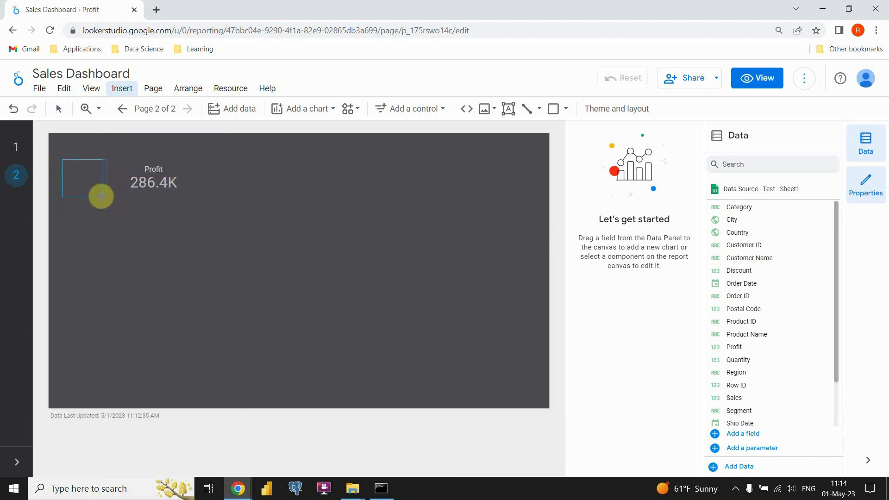
click(83, 178)
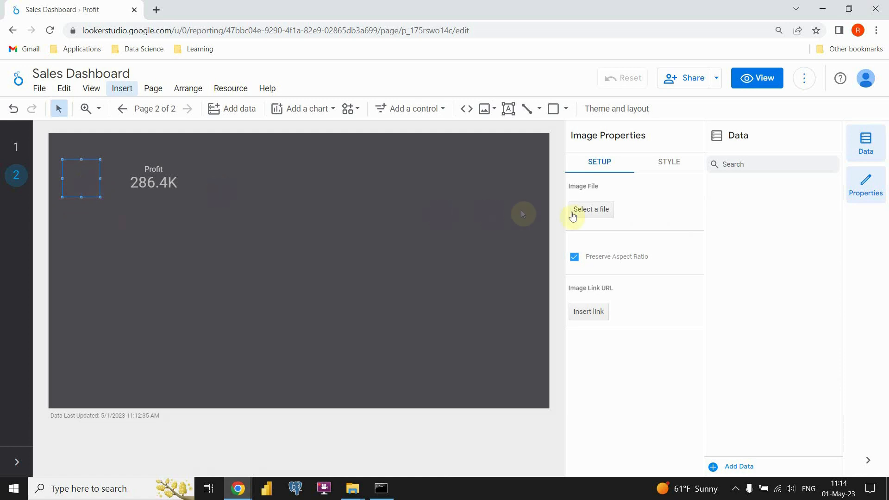
mouse_move(590, 209)
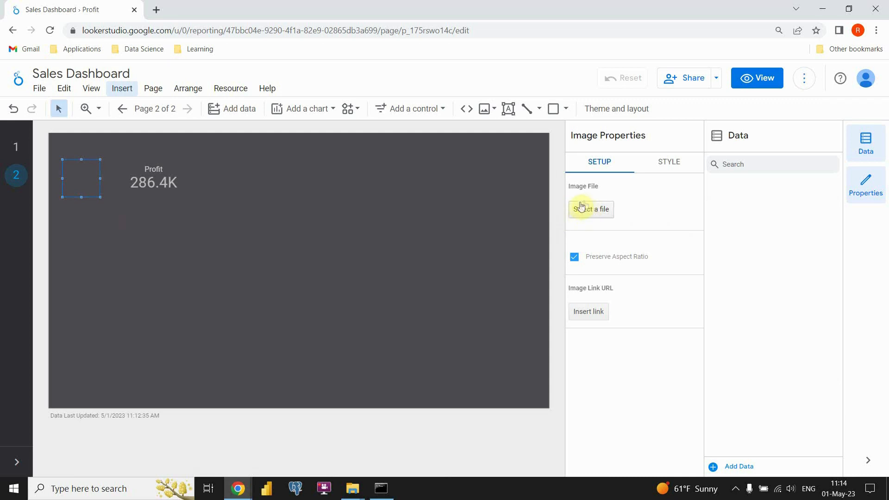
Load the address.png icon from the desktop into the image box
click(591, 208)
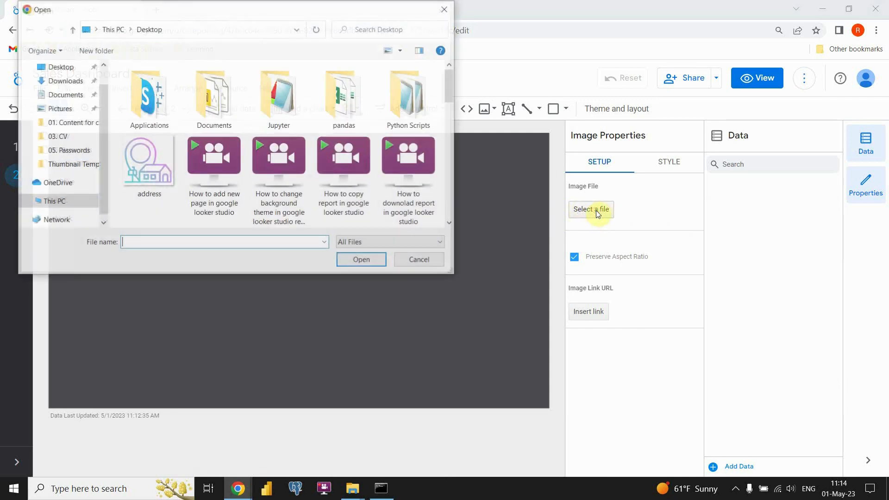
click(149, 161)
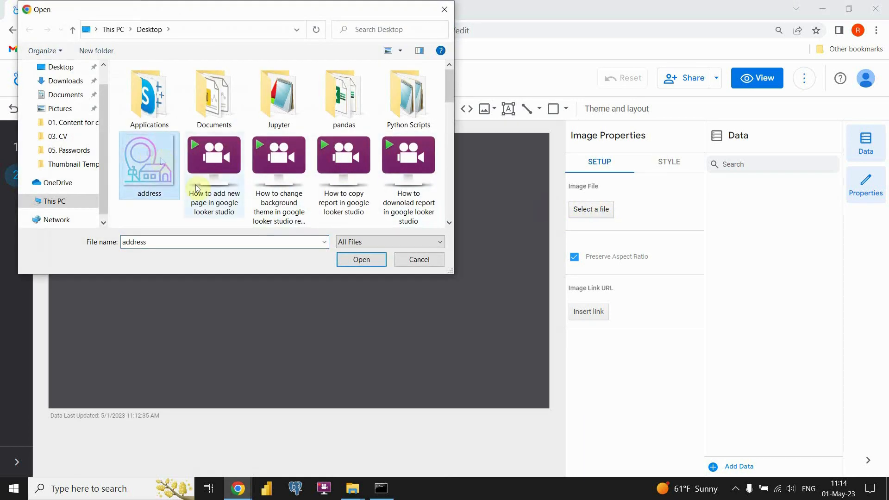
click(361, 259)
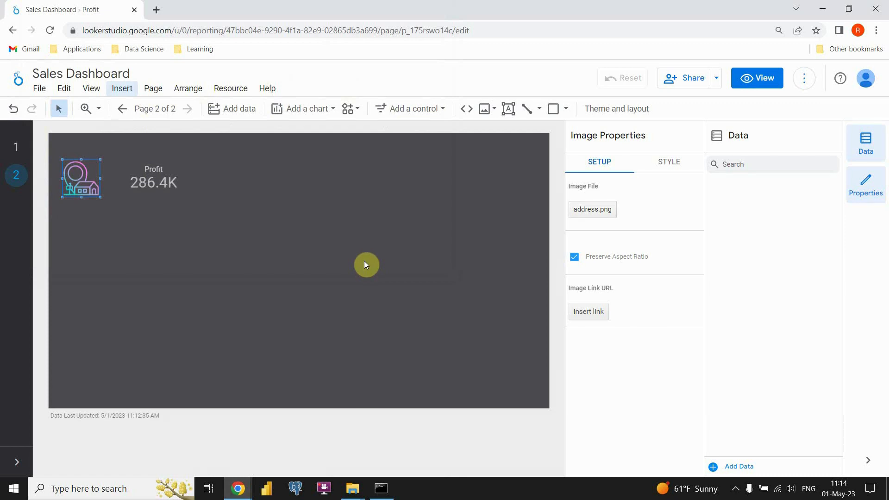
mouse_move(96, 168)
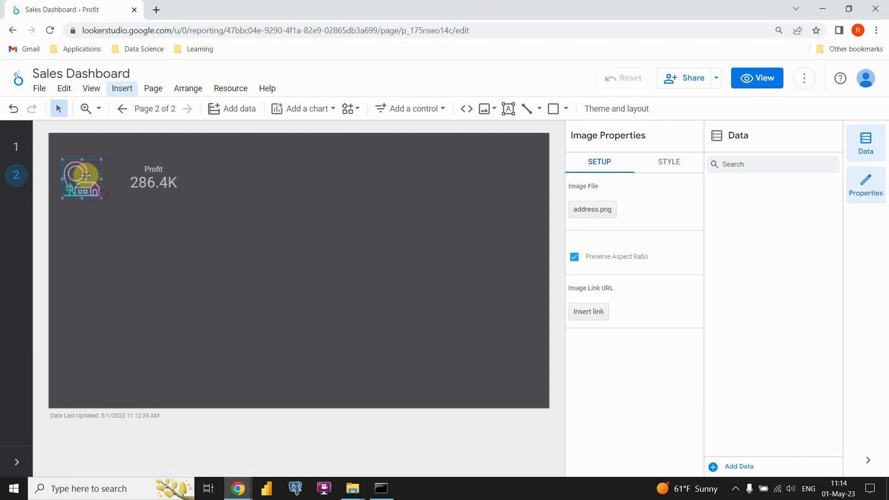
Drag the address icon up against the scorecard, right beside the 286.4K value
drag(83, 179, 125, 157)
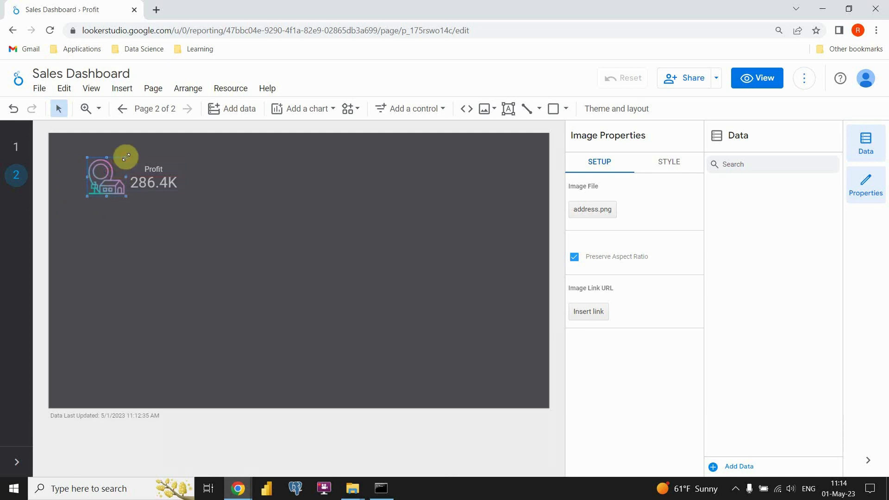